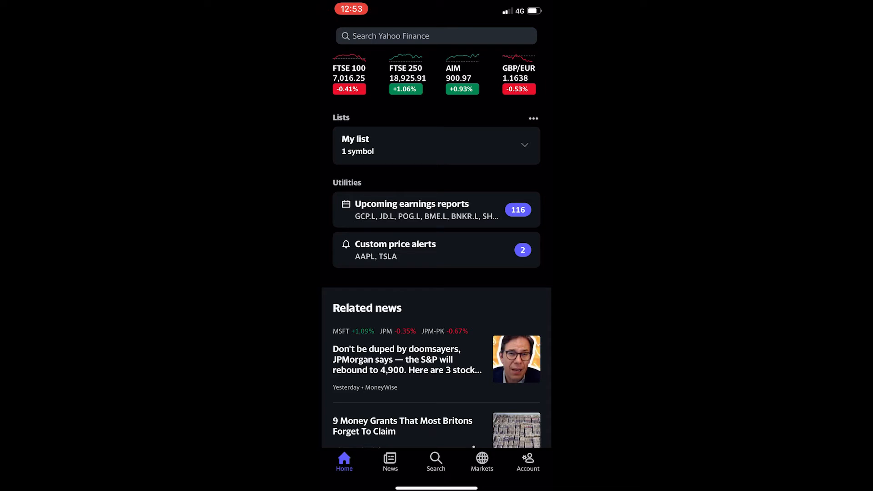
Step: Show Tesla's (TSLA) Earnings sheet comparing consensus EPS to actual EPS by quarter
left_click(436, 35)
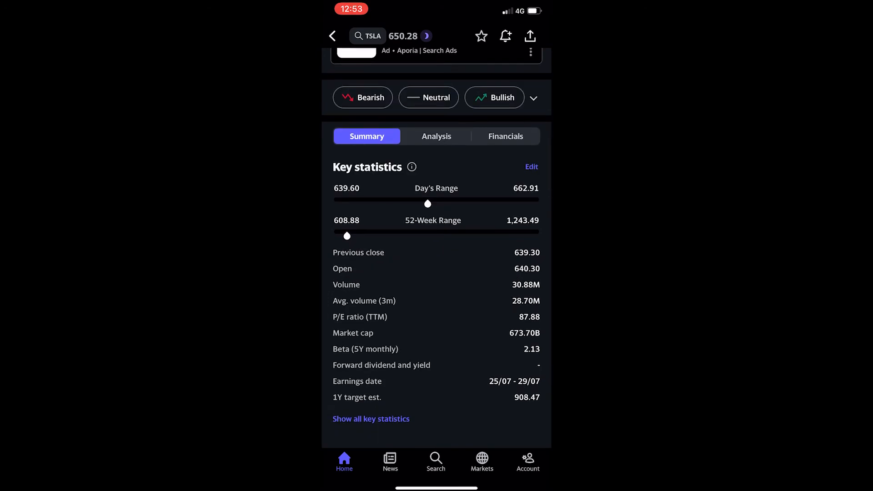
left_click(505, 135)
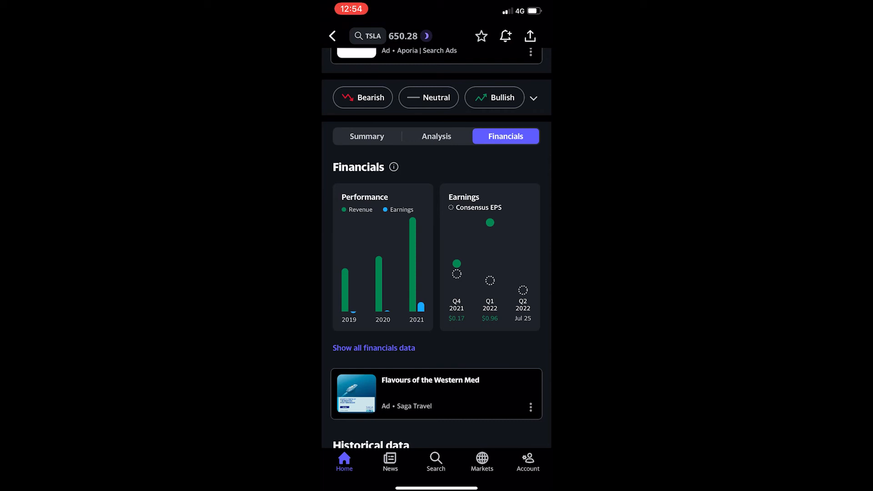
left_click(490, 258)
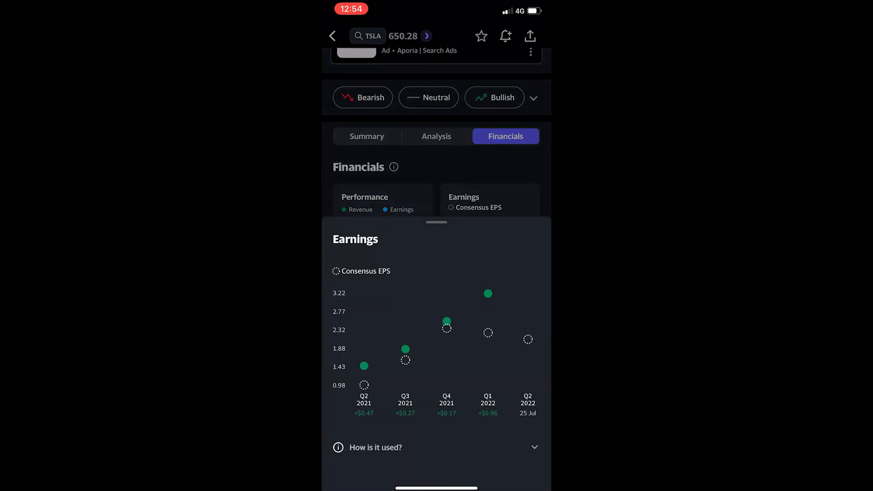